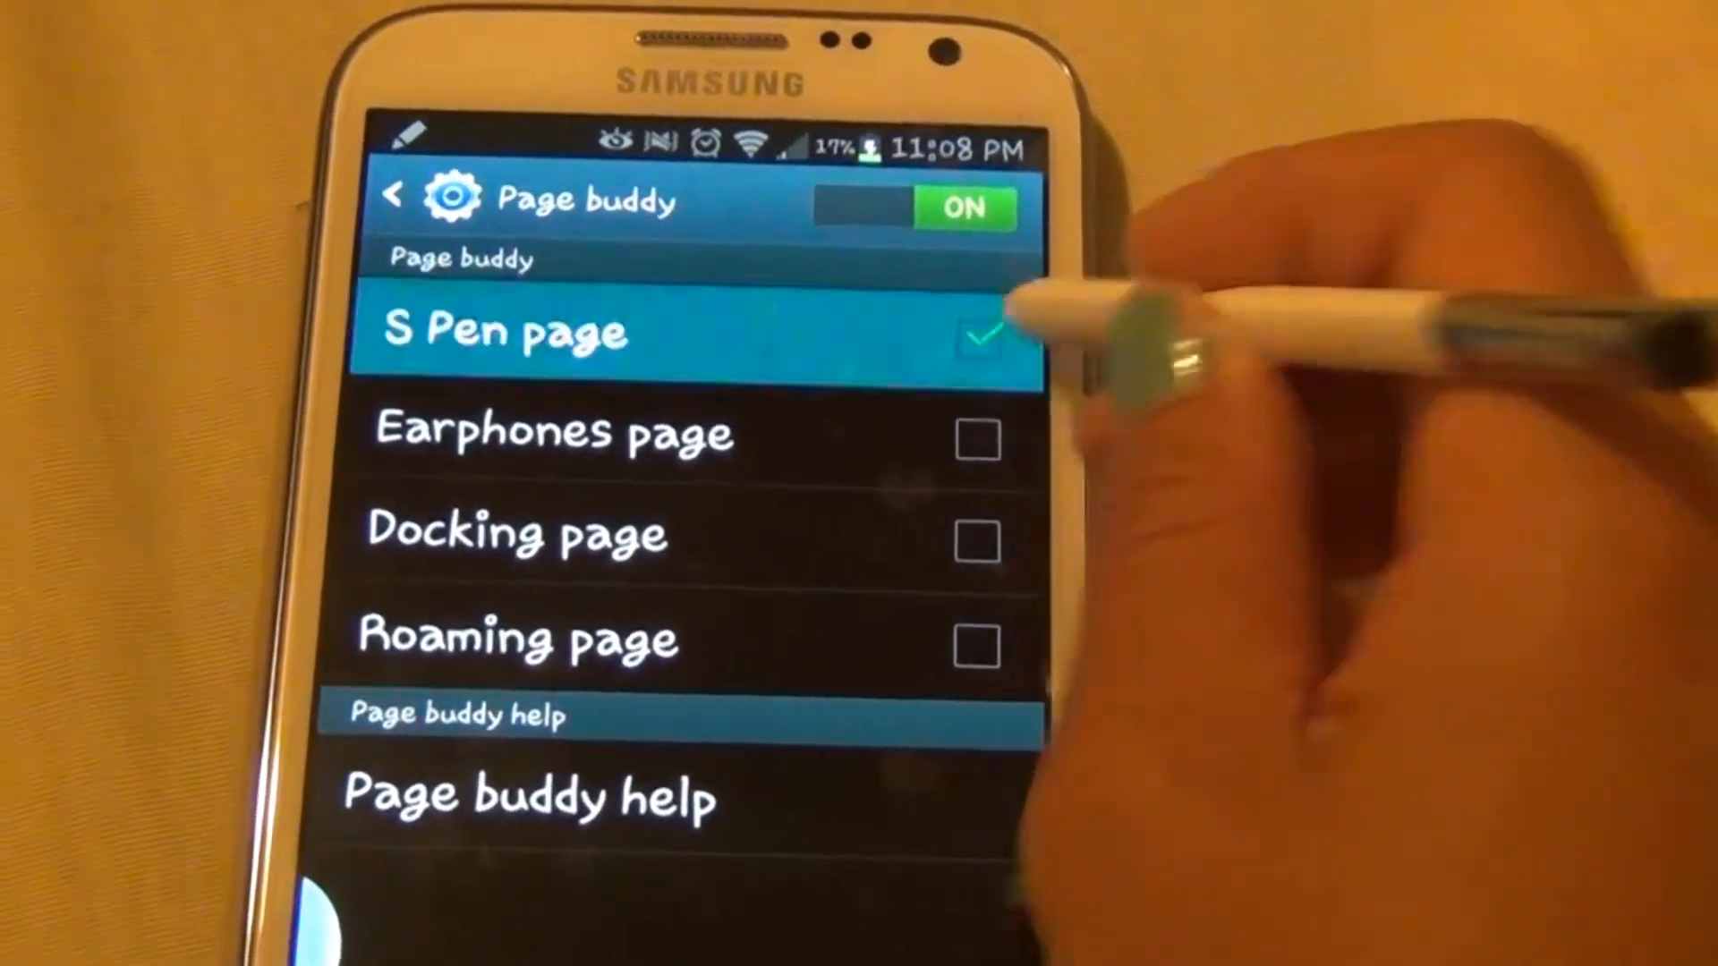
Toggle the Page buddy master switch off and back on, leaving S Pen page unticked.
{"action": "left_click", "coordinate": [919, 208]}
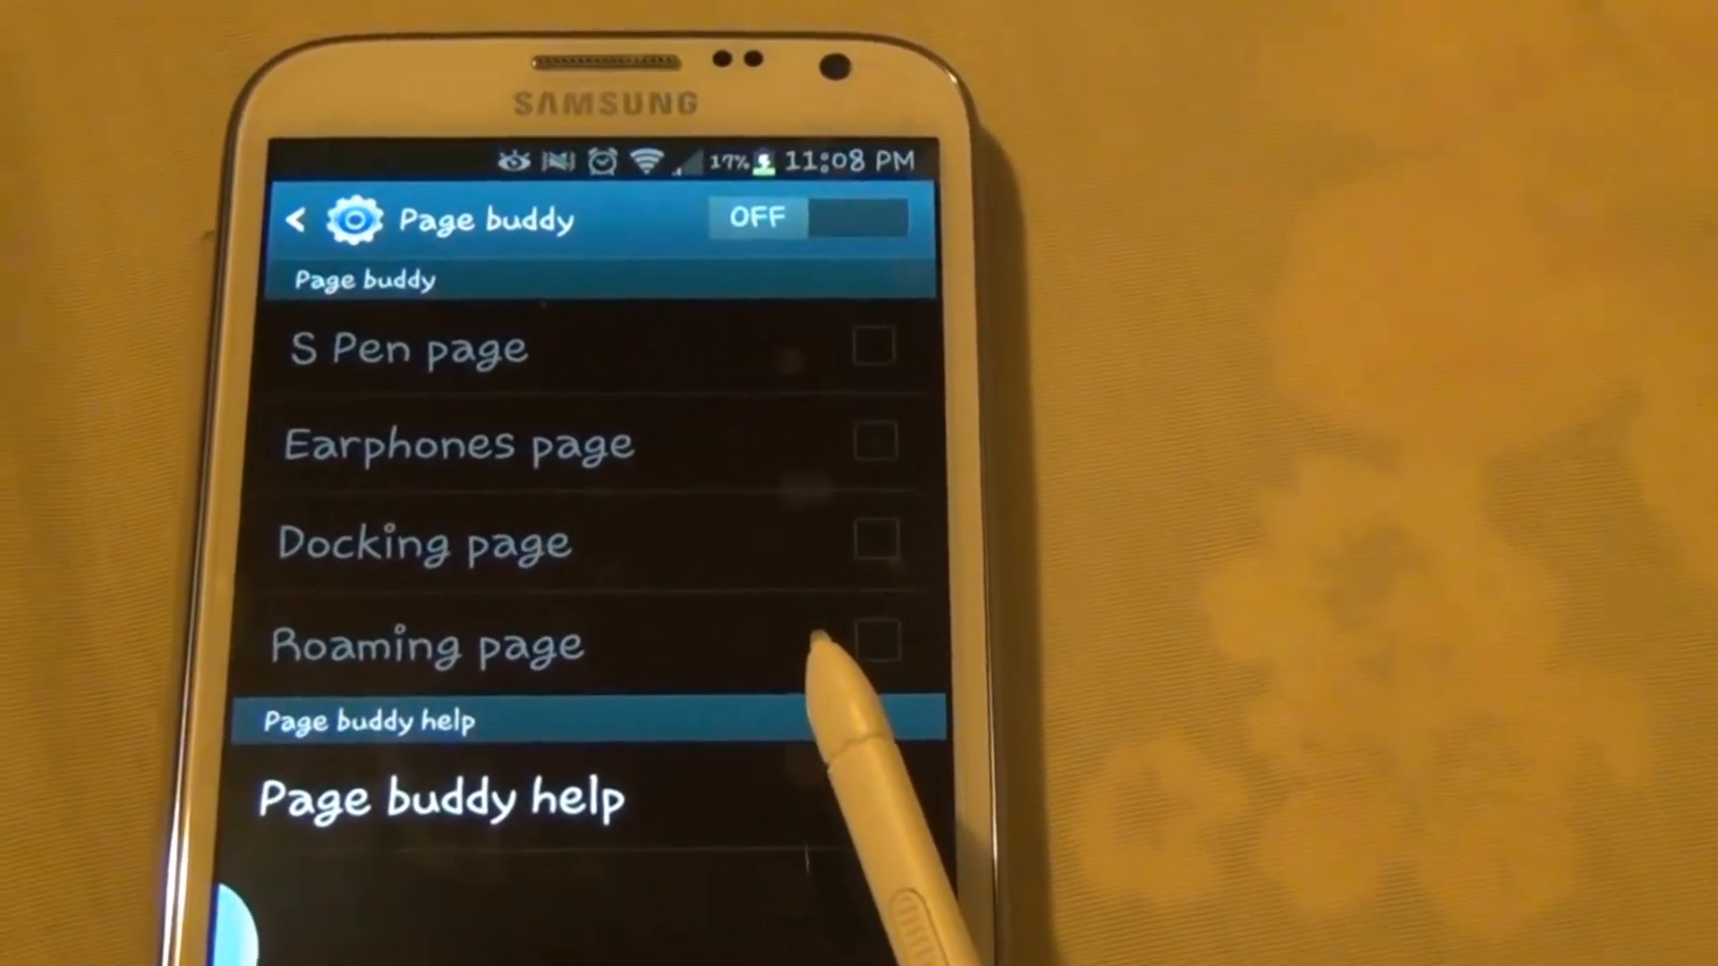
{"action": "left_click", "coordinate": [558, 866]}
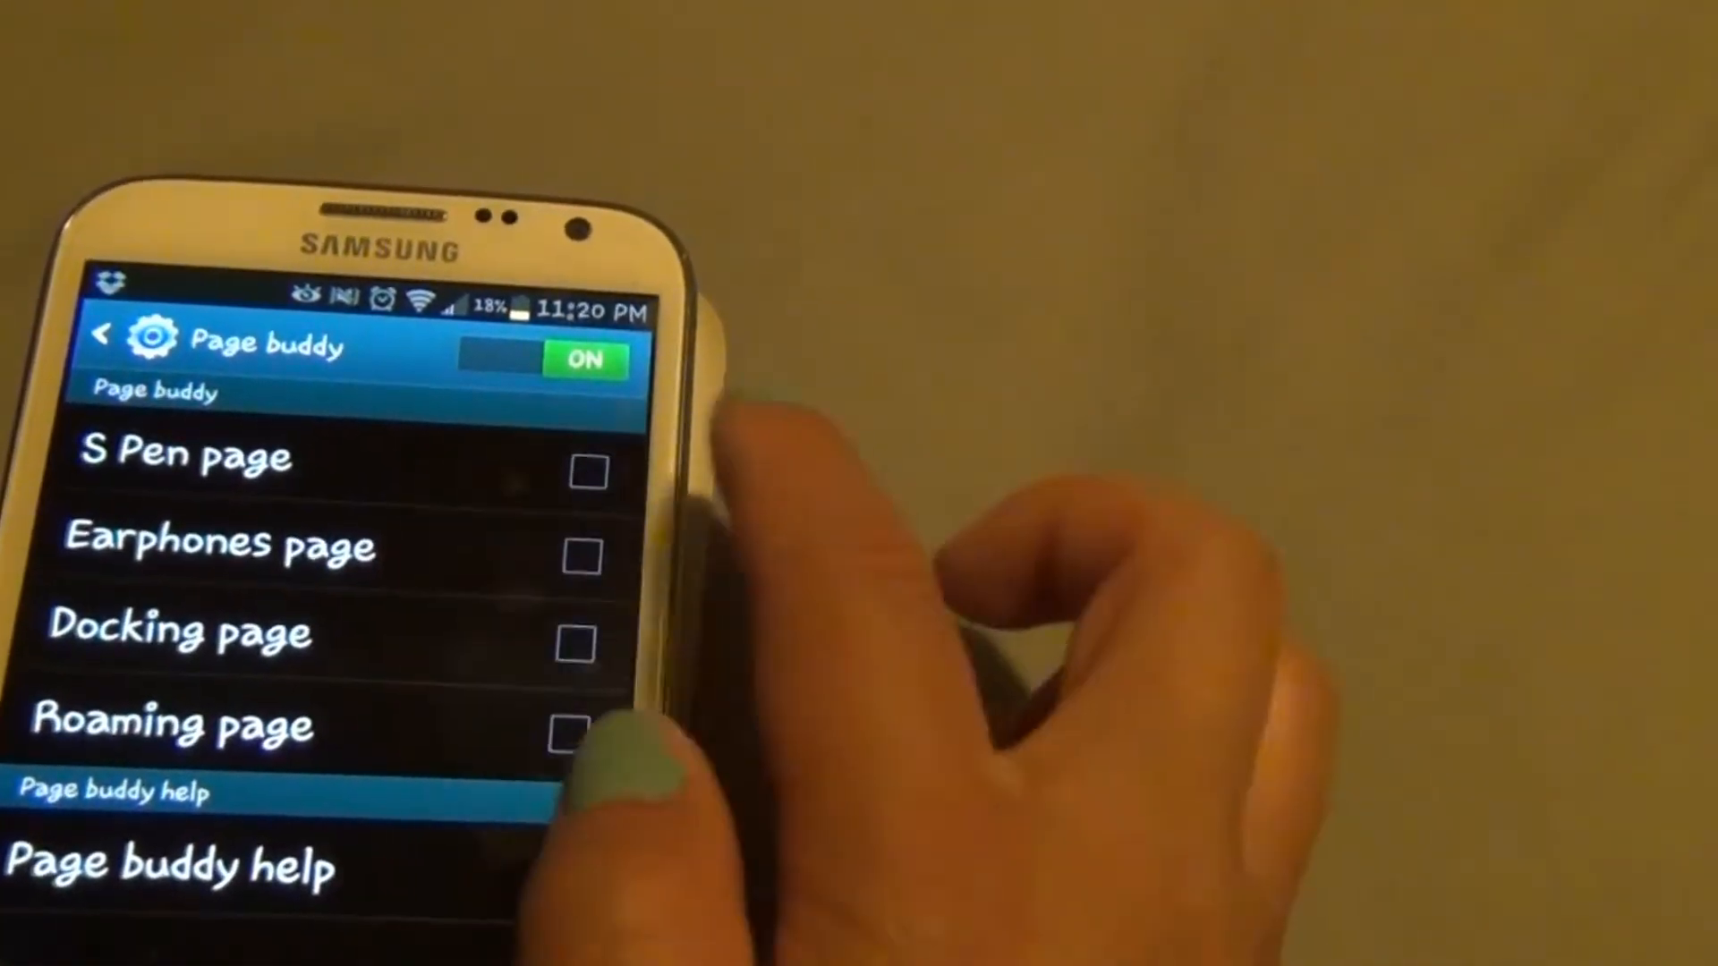
{"action": "left_click", "coordinate": [587, 471]}
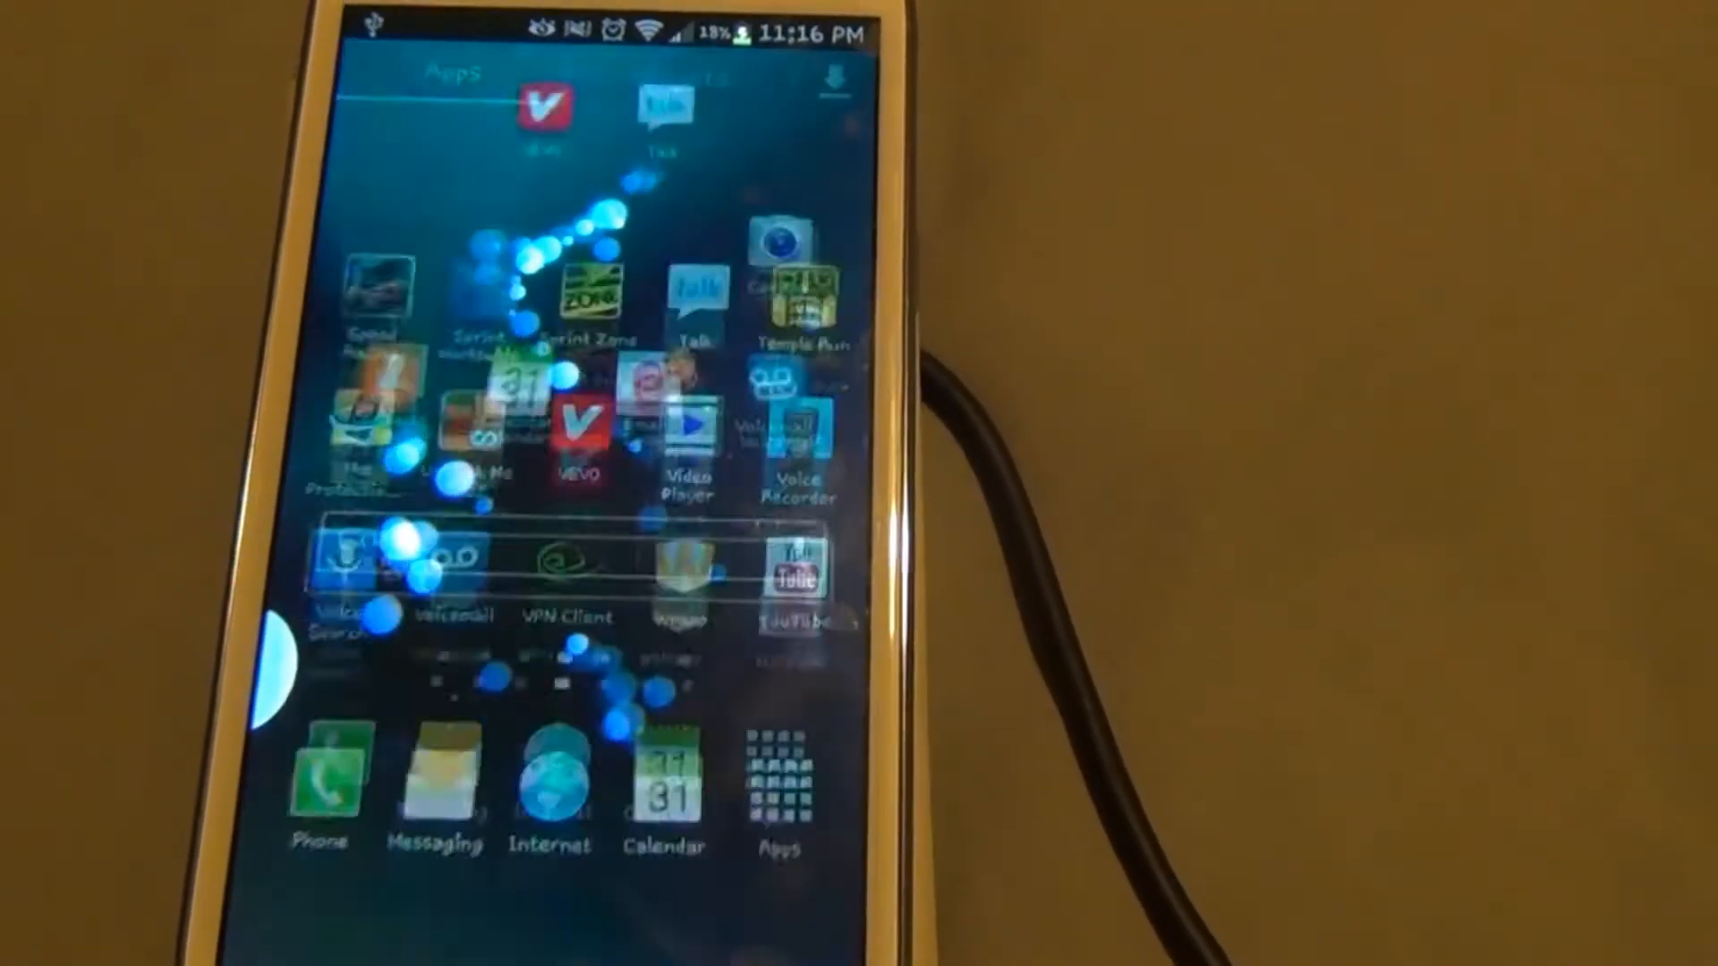
Create a new note via the + icon and reach the Select a template screen.
{"action": "scroll", "scroll_direction": "left", "scroll_amount": 3}
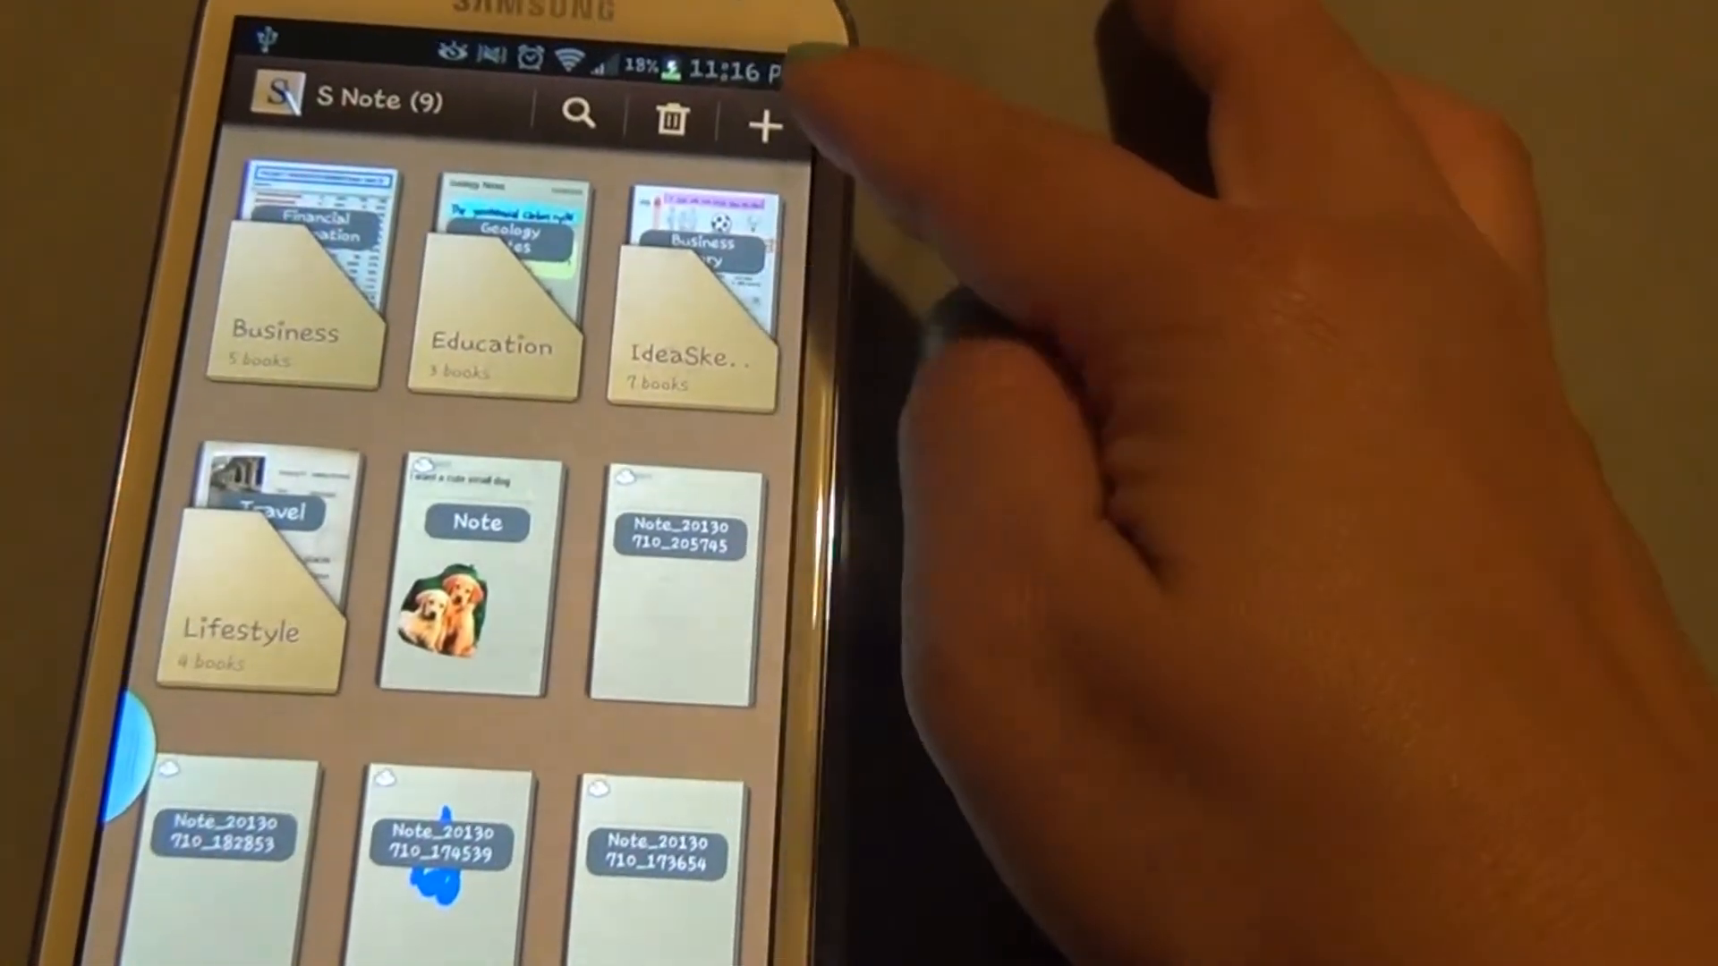
{"action": "left_click", "coordinate": [764, 118]}
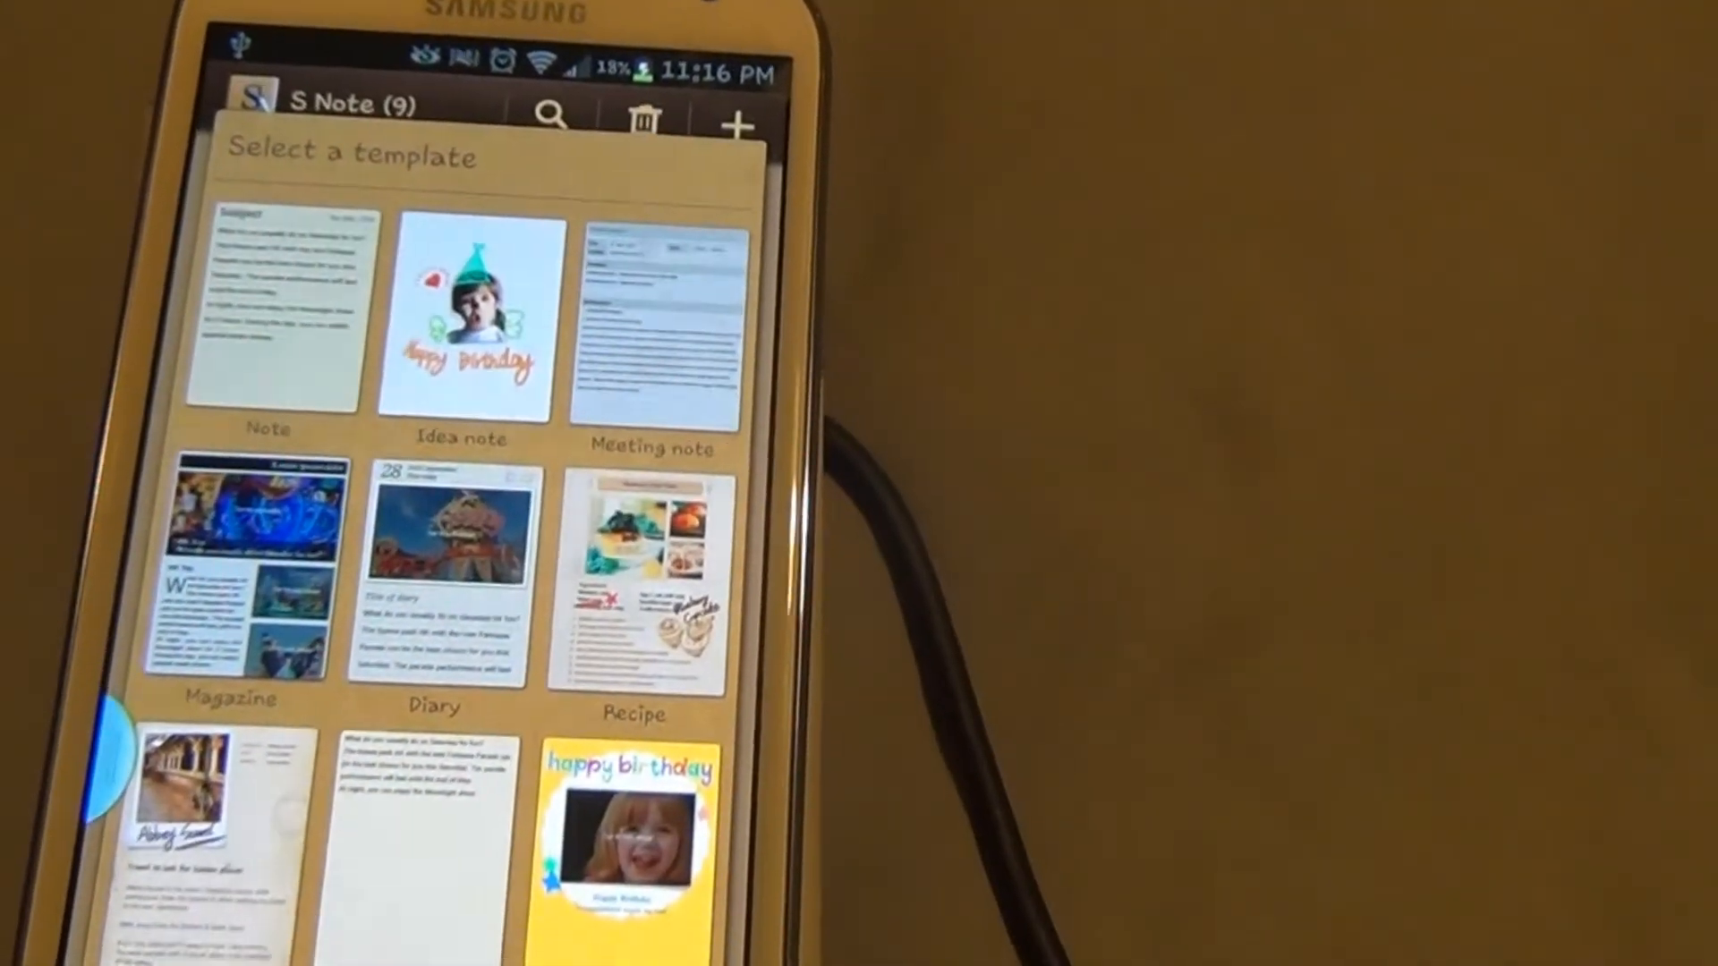
{"action": "left_click", "coordinate": [269, 318]}
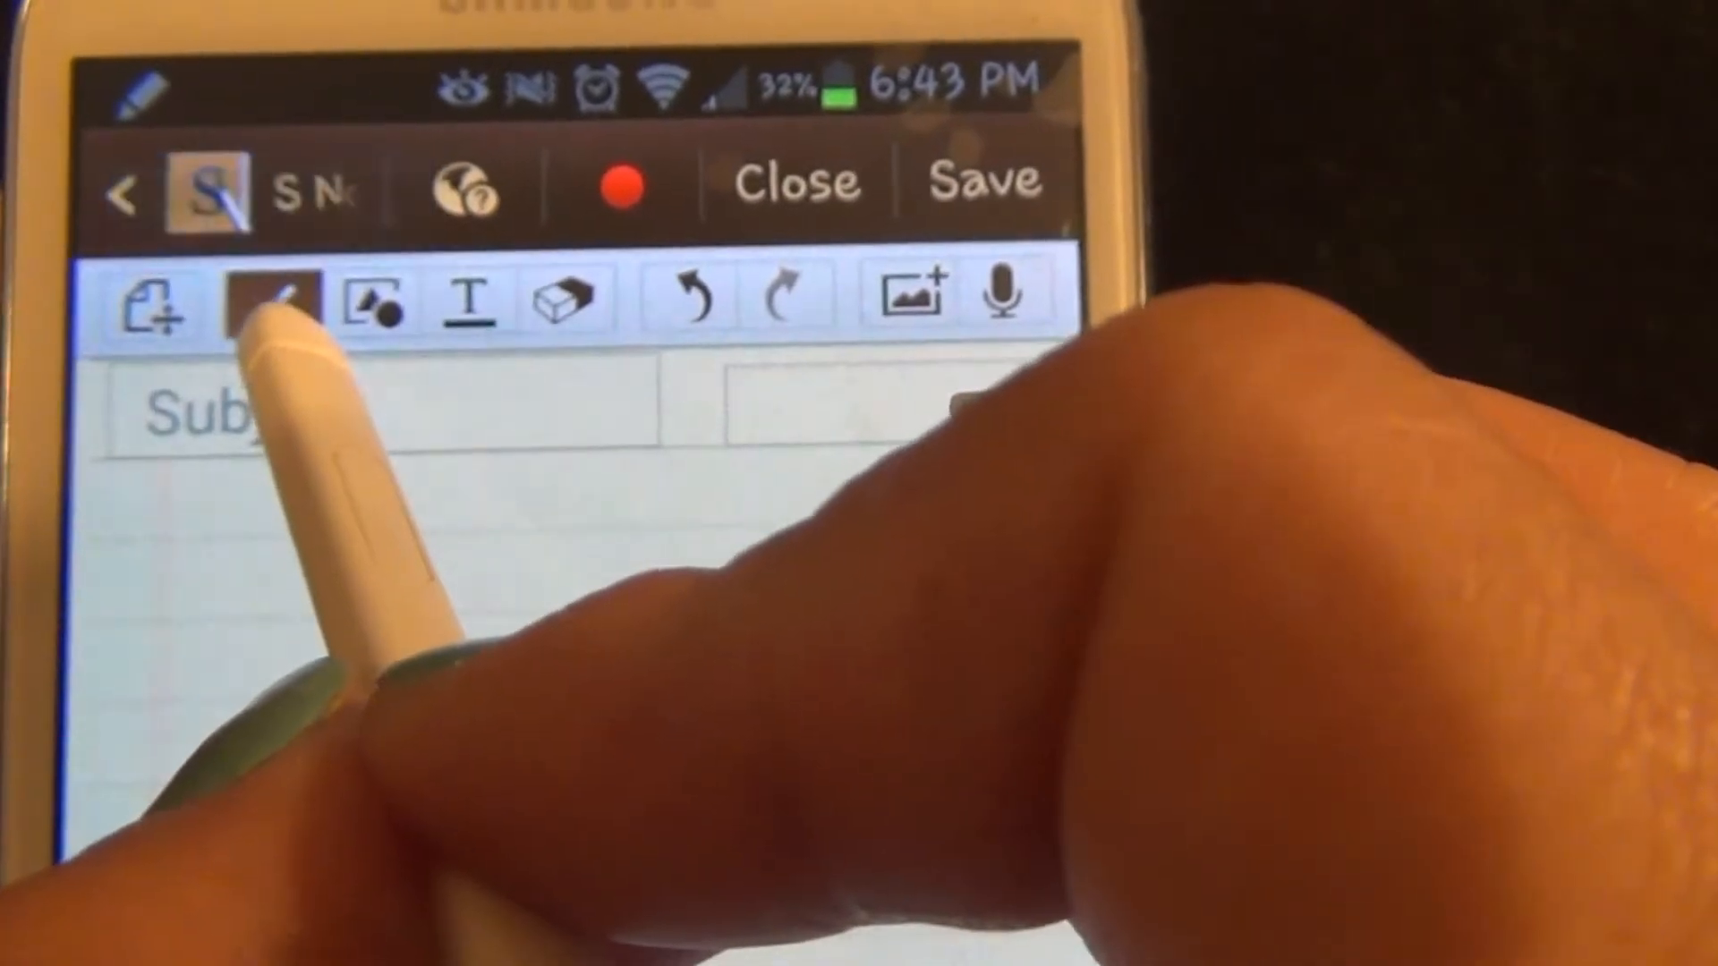
Reopen the active pen tool to show stroke style, thickness and blue colour settings.
{"action": "left_click", "coordinate": [270, 301]}
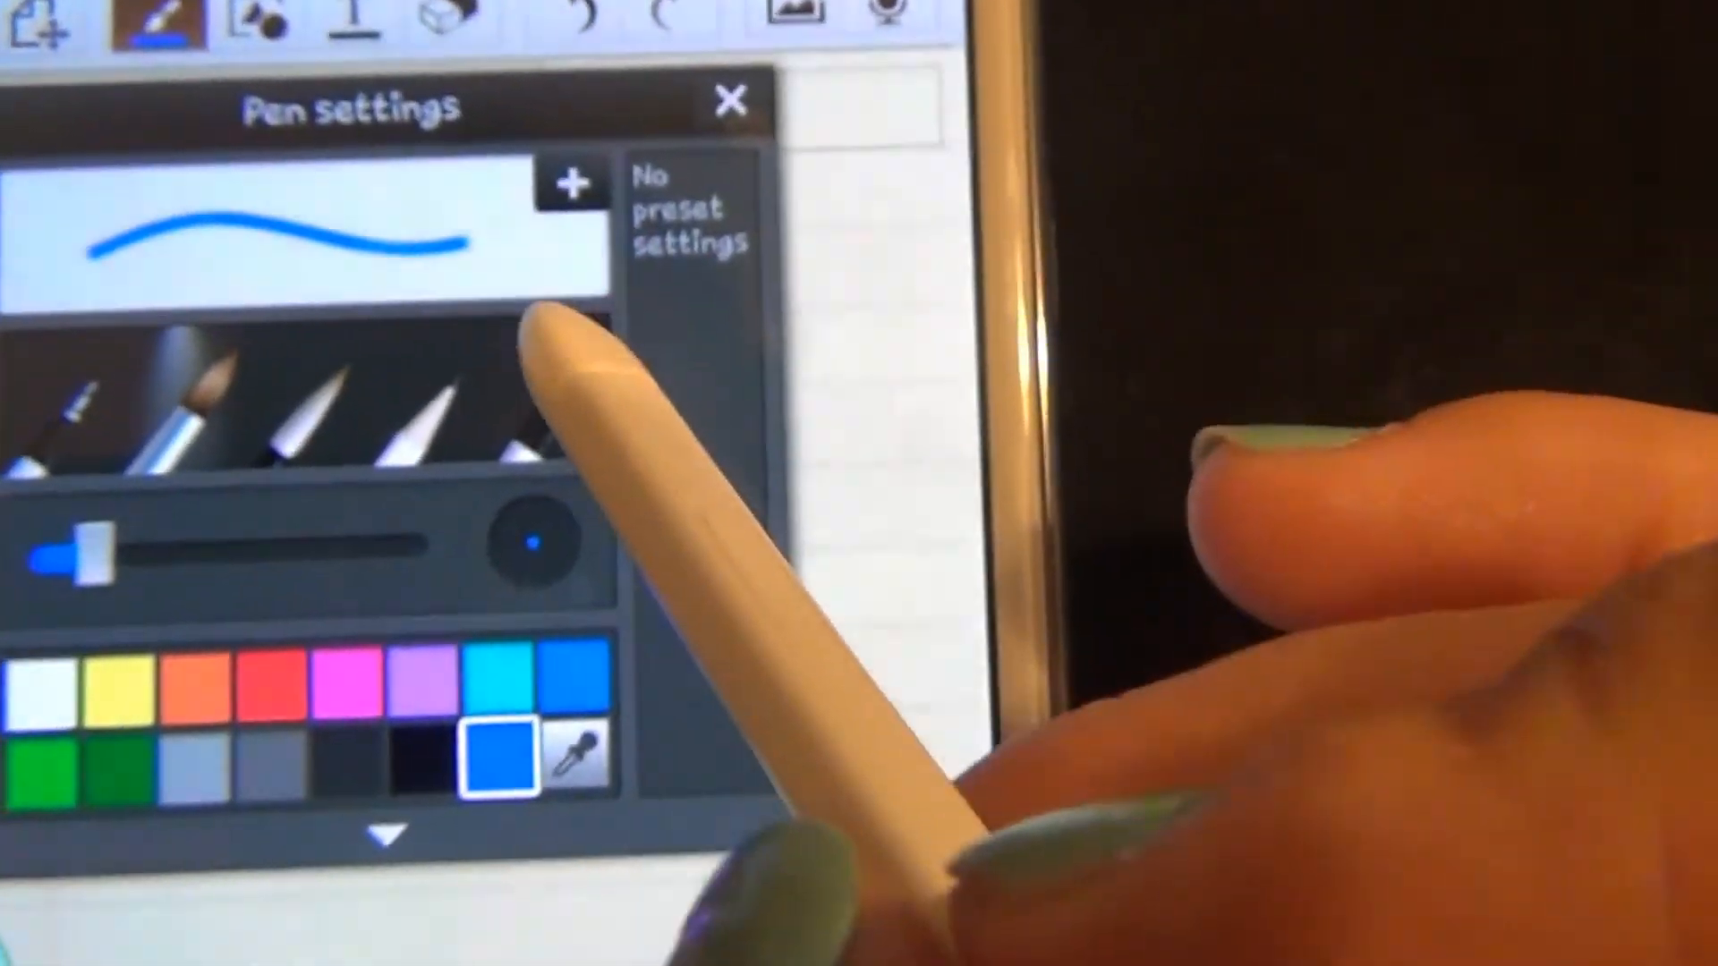